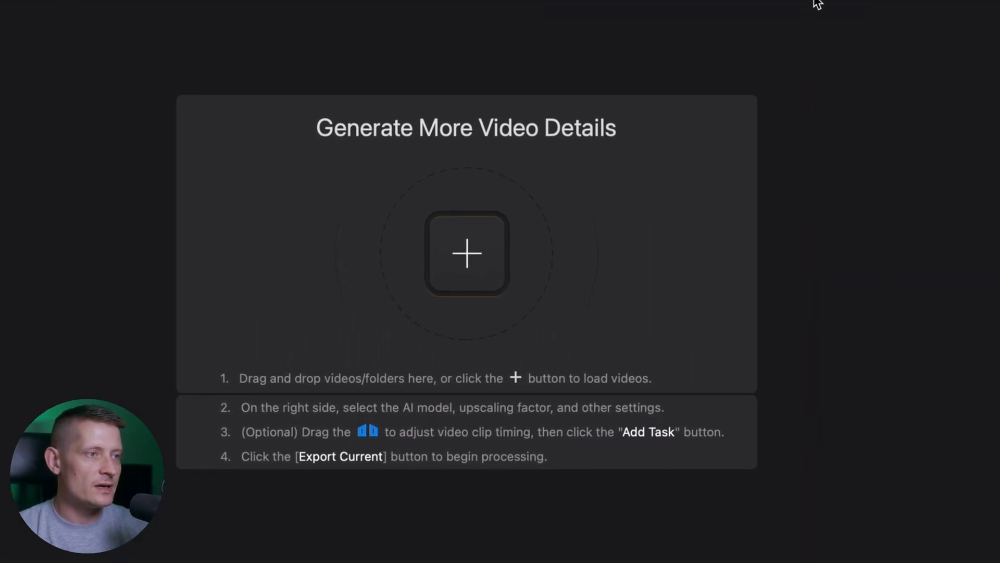
mouse_move(725, 13)
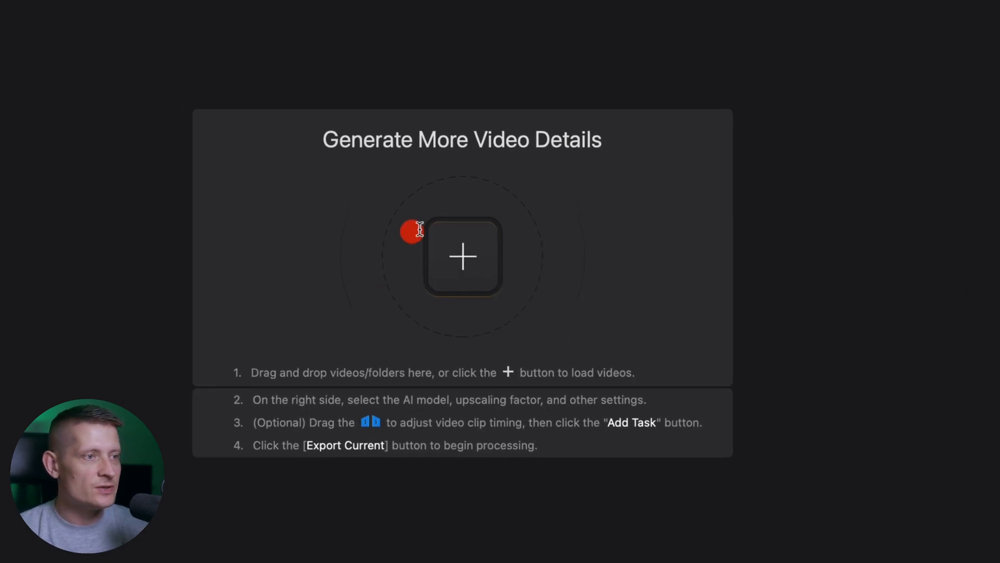
Step: Import the horse video clip from the start screen into the enhancer
left_click(462, 256)
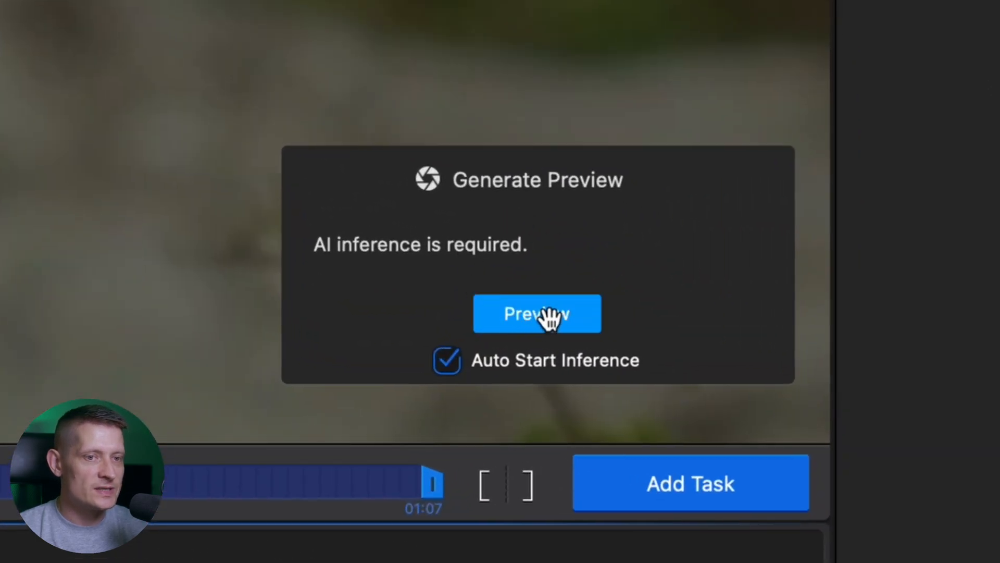
Step: Run the AI preview and slide the before/after split across the foal to compare
left_click(538, 314)
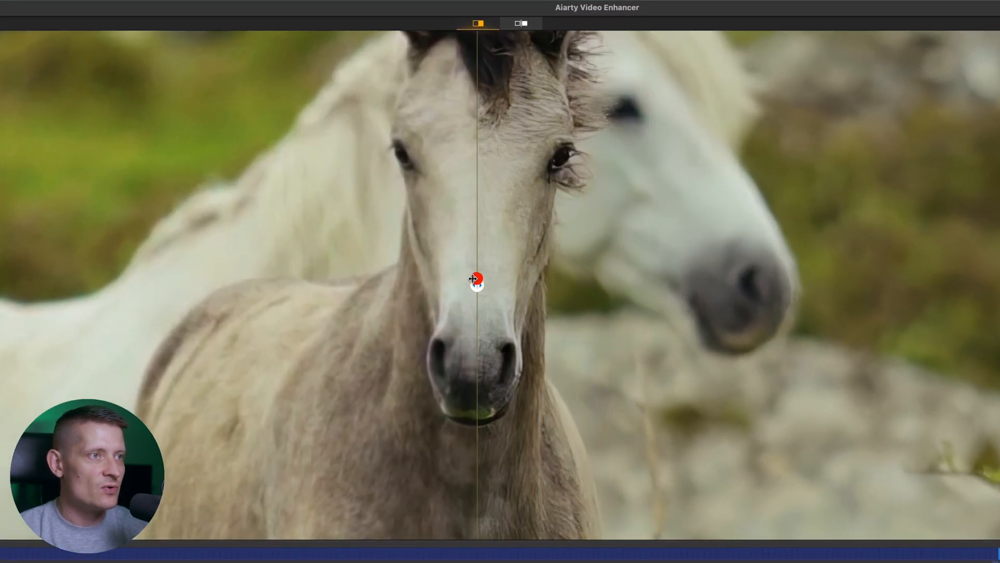
left_click_drag(475, 280, 102, 284)
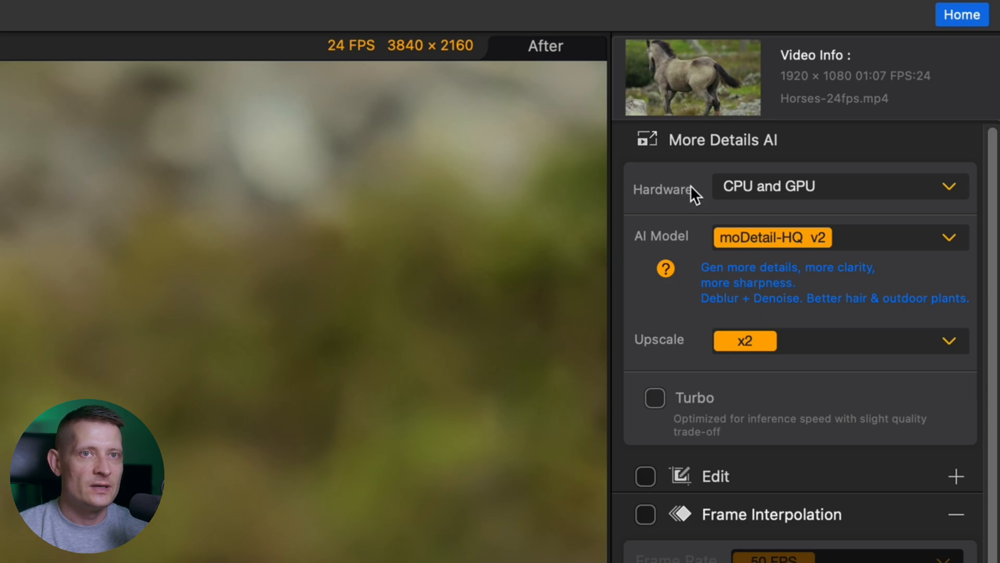
Step: Keep CPU and GPU as processing hardware and review the AI model descriptions
left_click(836, 185)
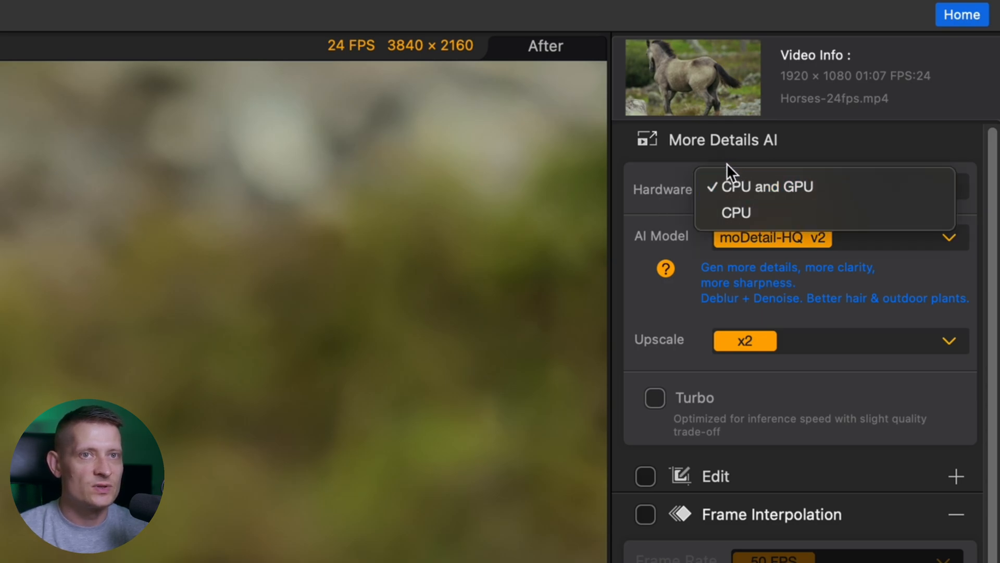
mouse_move(670, 175)
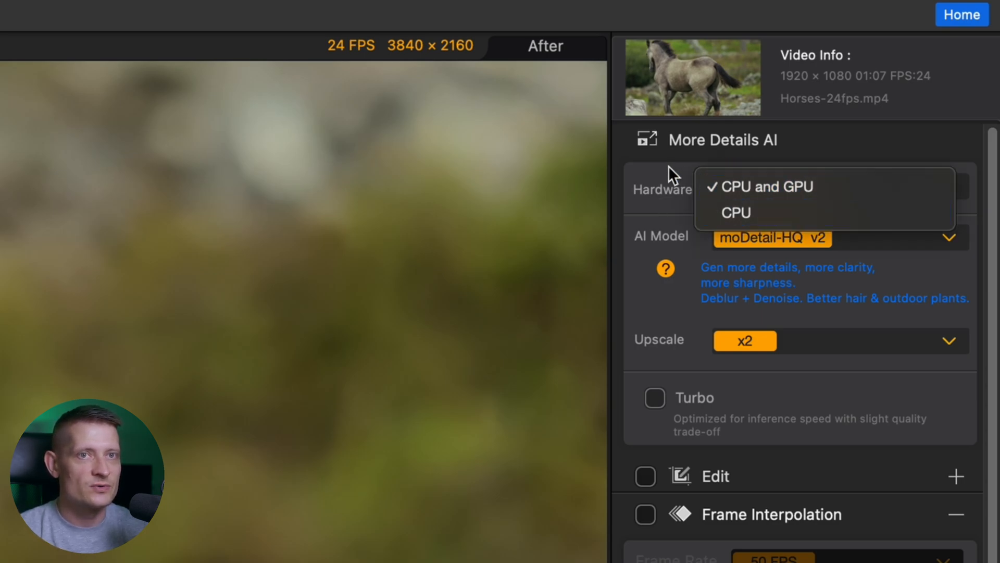
left_click(757, 185)
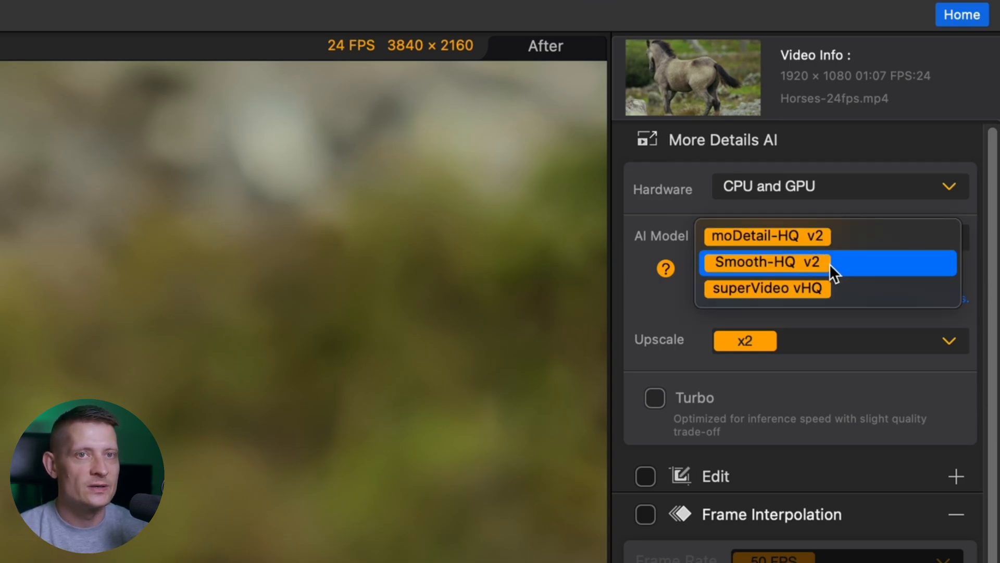
left_click(768, 237)
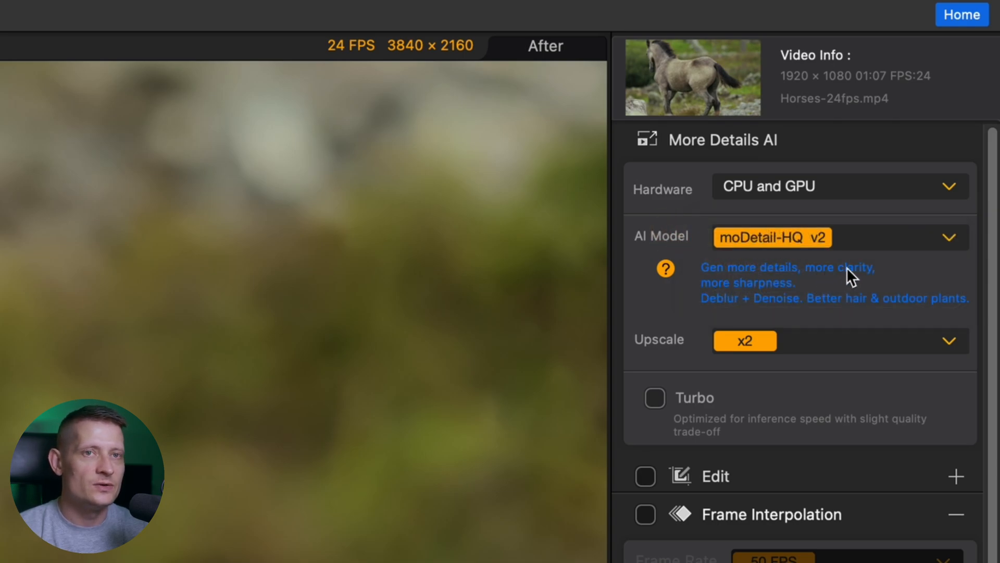
mouse_move(793, 303)
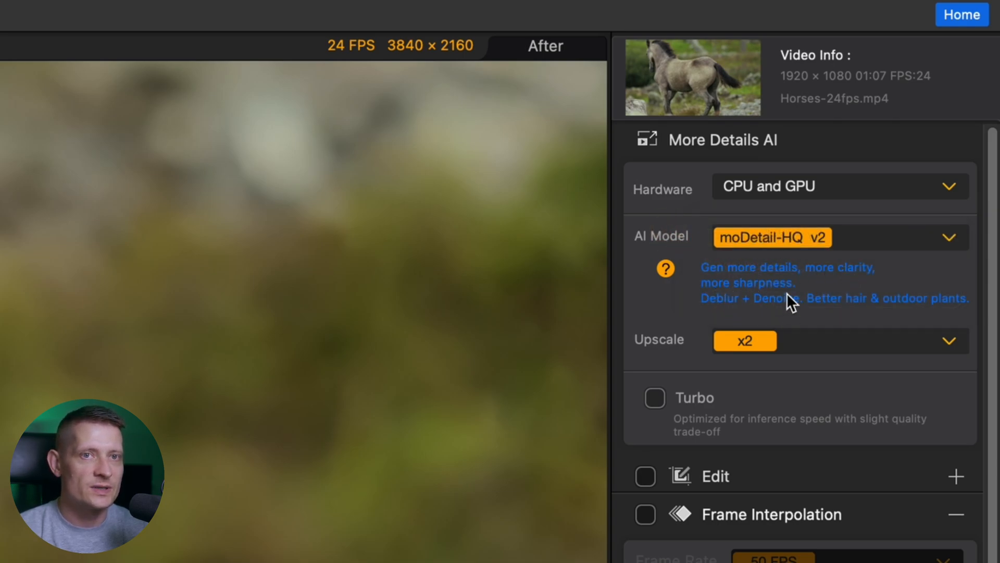
mouse_move(625, 281)
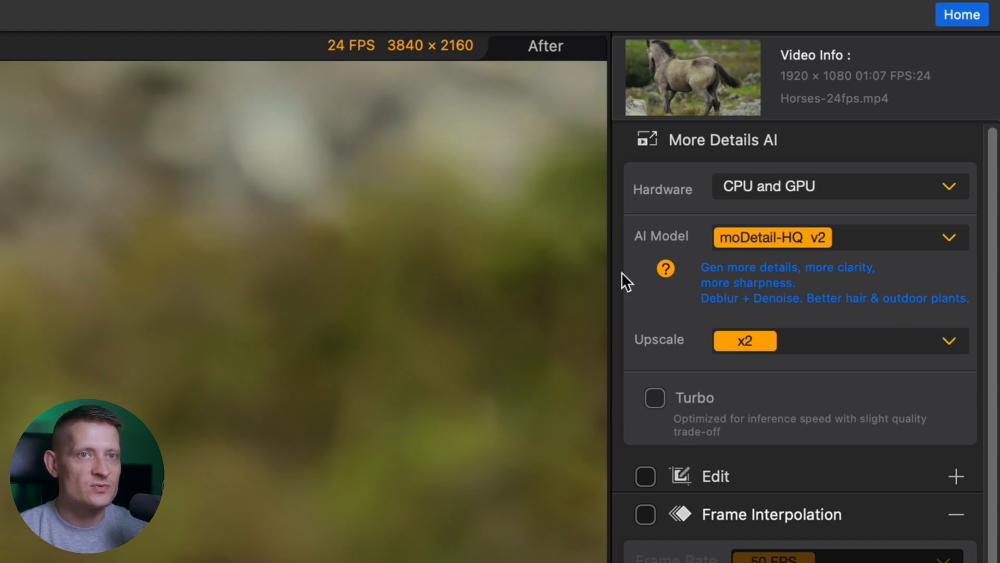
left_click(665, 267)
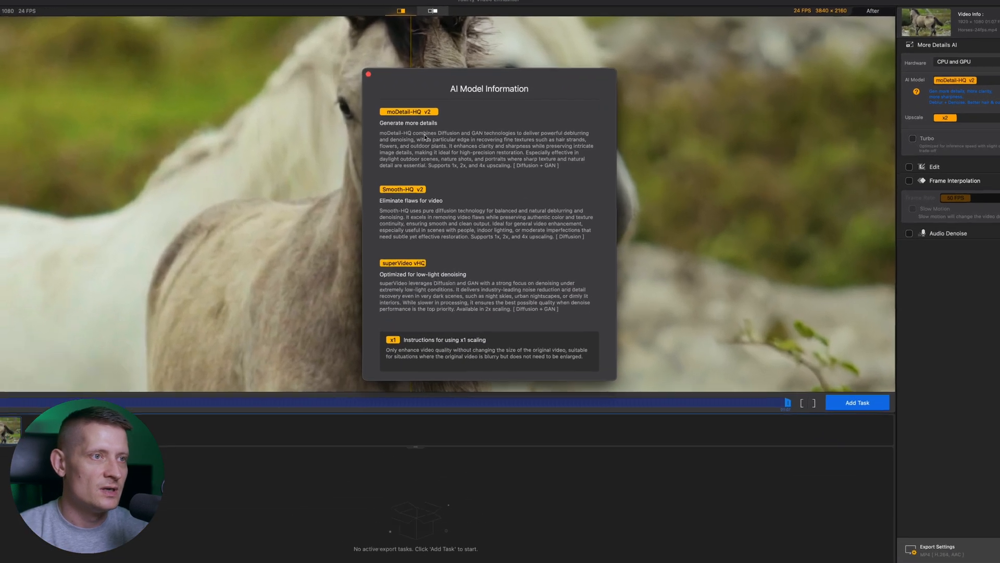
left_click(368, 73)
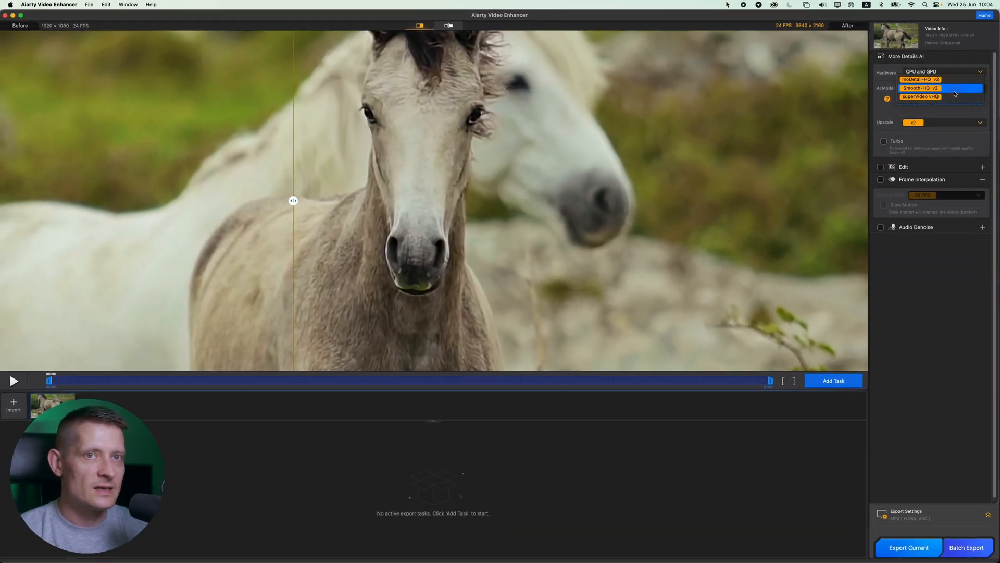
Step: Keep moDetail-HQ v2 as the AI model and refresh the enhanced preview
left_click(920, 96)
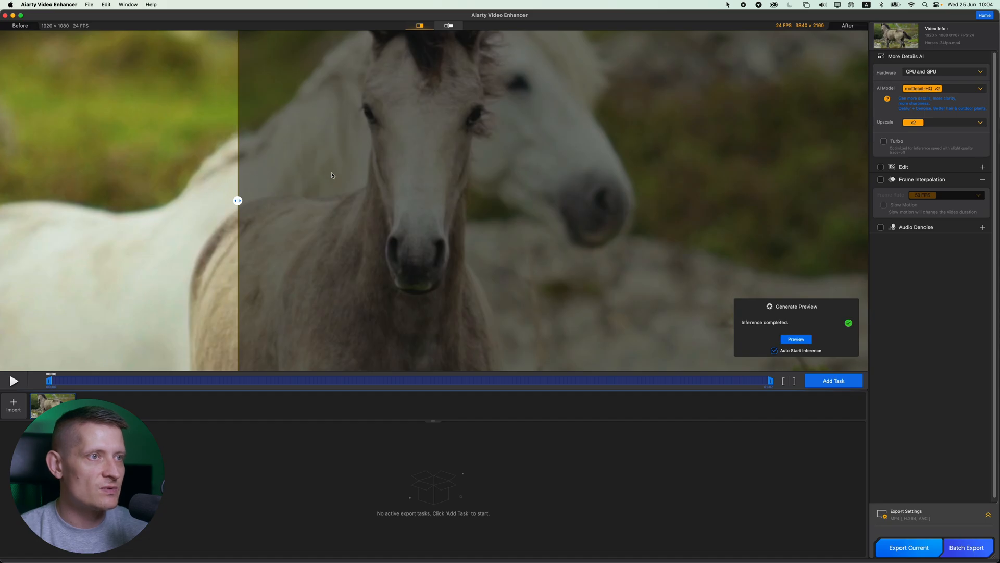
left_click(795, 339)
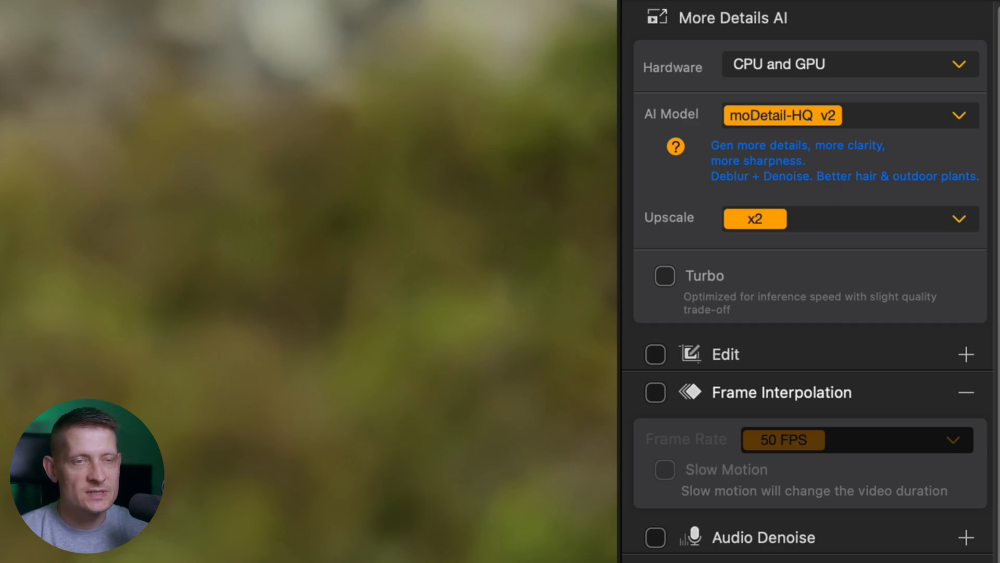
Step: Change upscaling from 2x to 4K (UHD), keeping moDetail-HQ v2
left_click(754, 219)
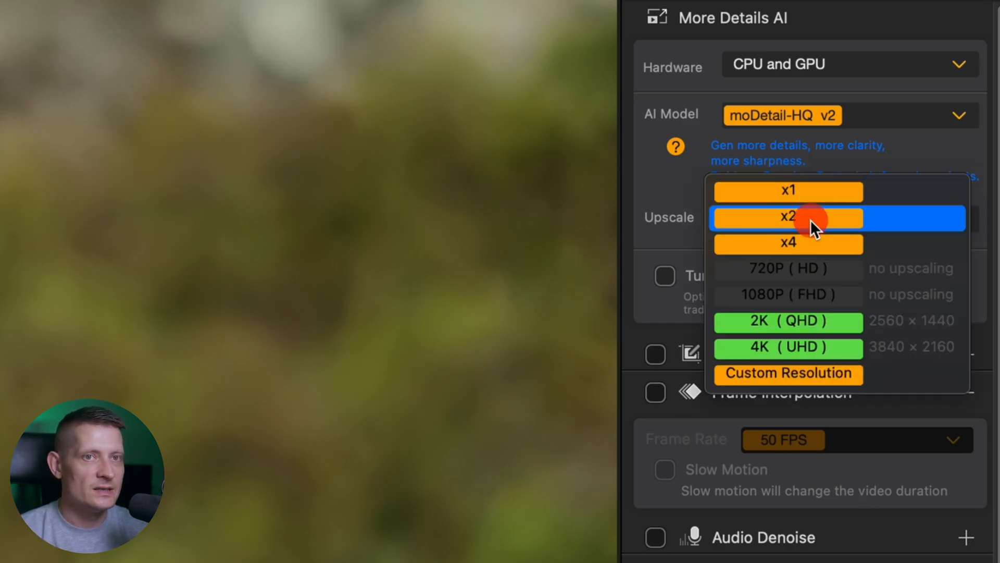
left_click(787, 346)
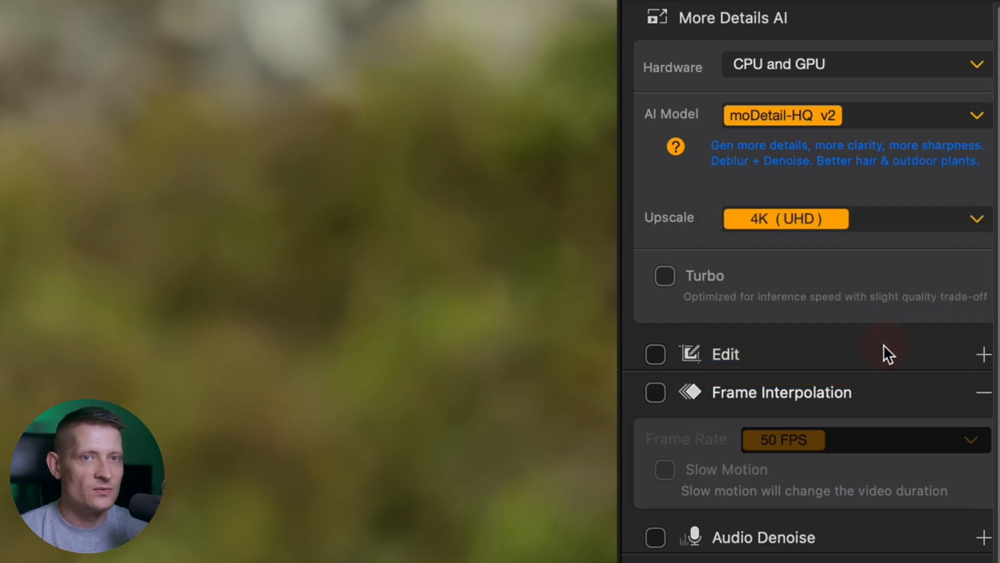
mouse_move(673, 312)
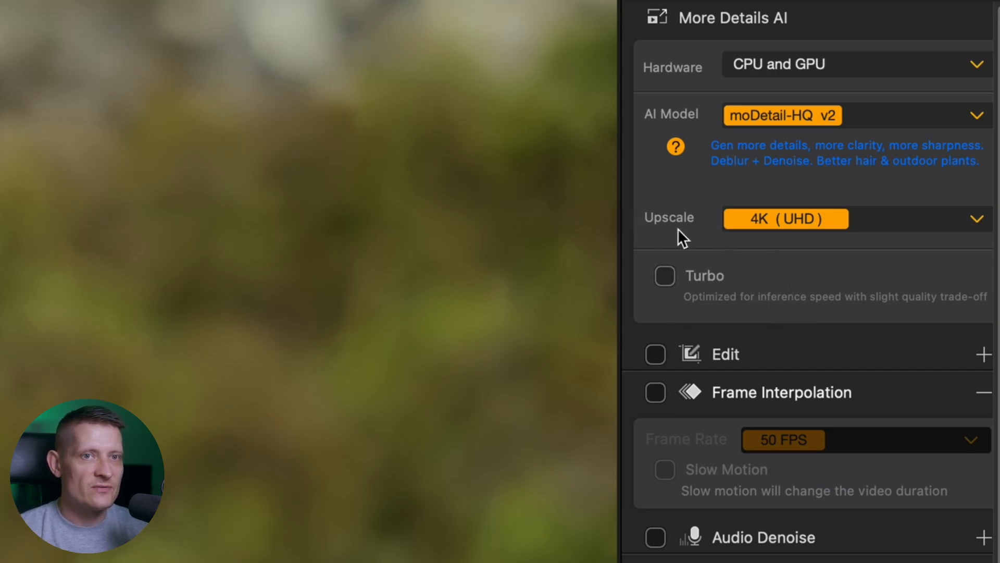
mouse_move(718, 280)
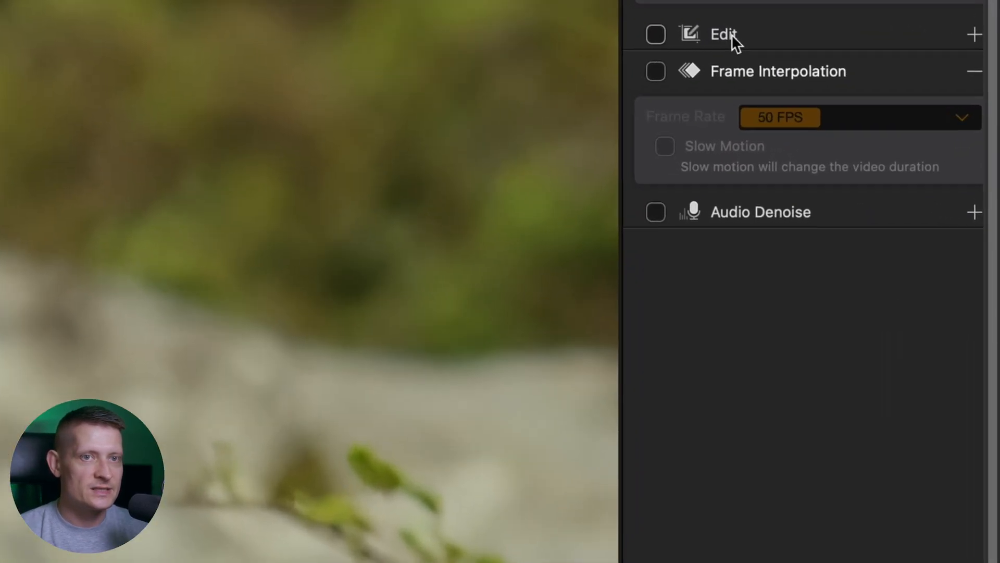
Step: Try Edit and 50 FPS frame interpolation, then leave both switched off
left_click(656, 34)
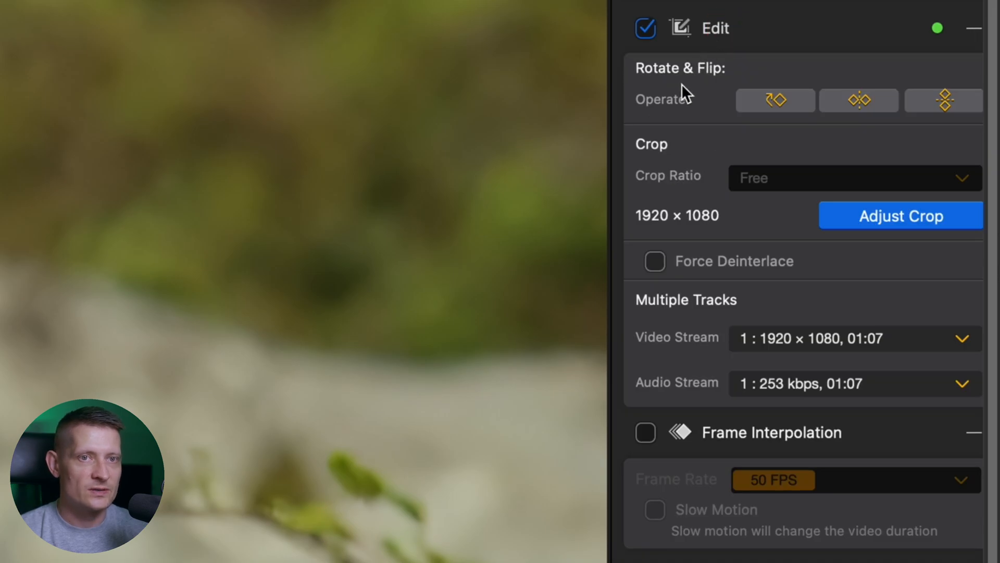
mouse_move(695, 287)
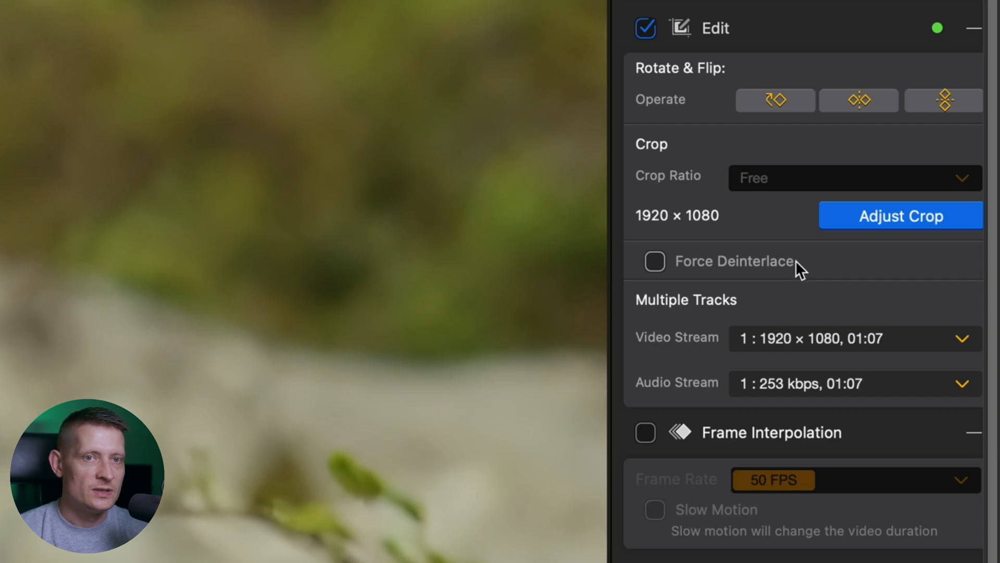
mouse_move(650, 63)
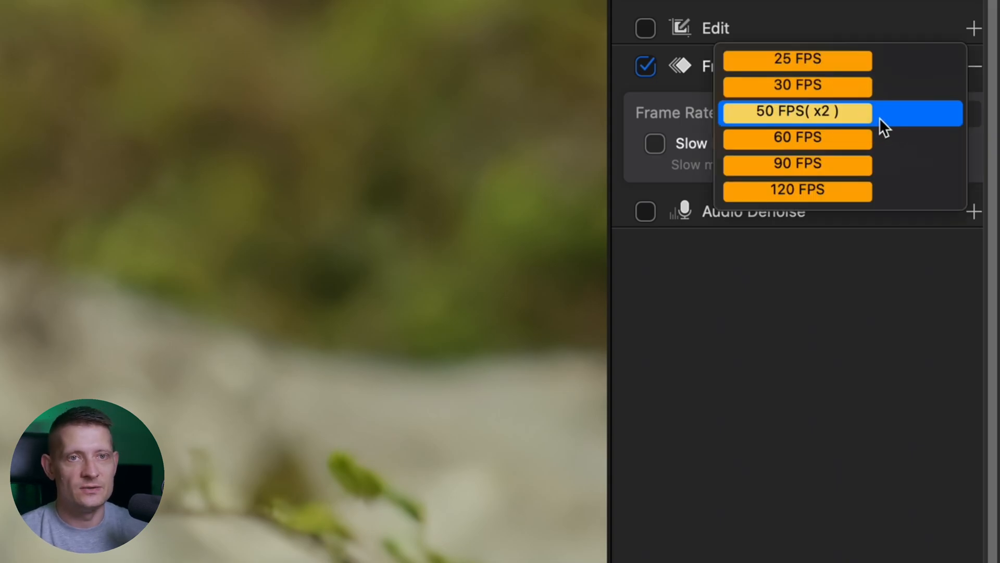
left_click(797, 113)
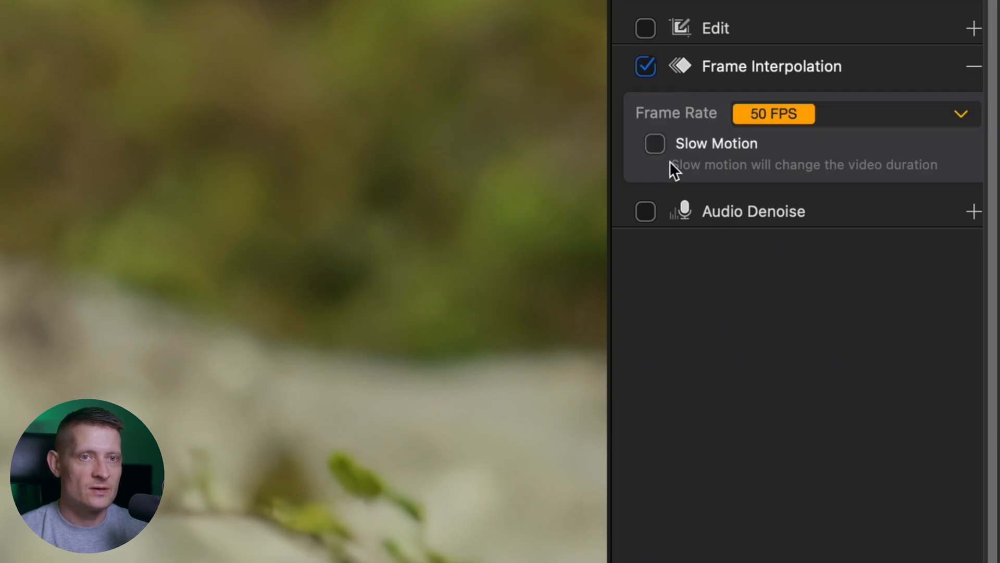
left_click(645, 65)
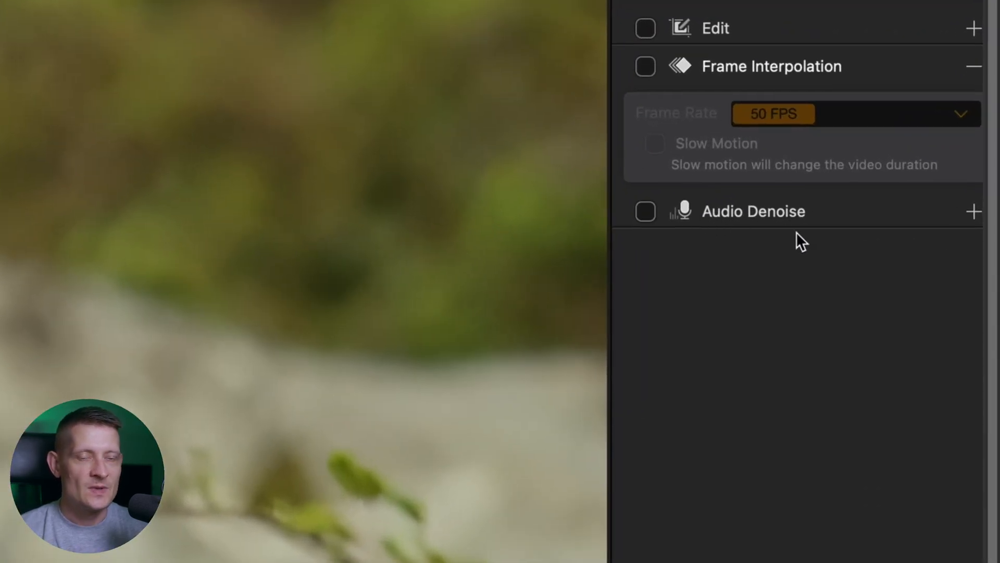
mouse_move(788, 220)
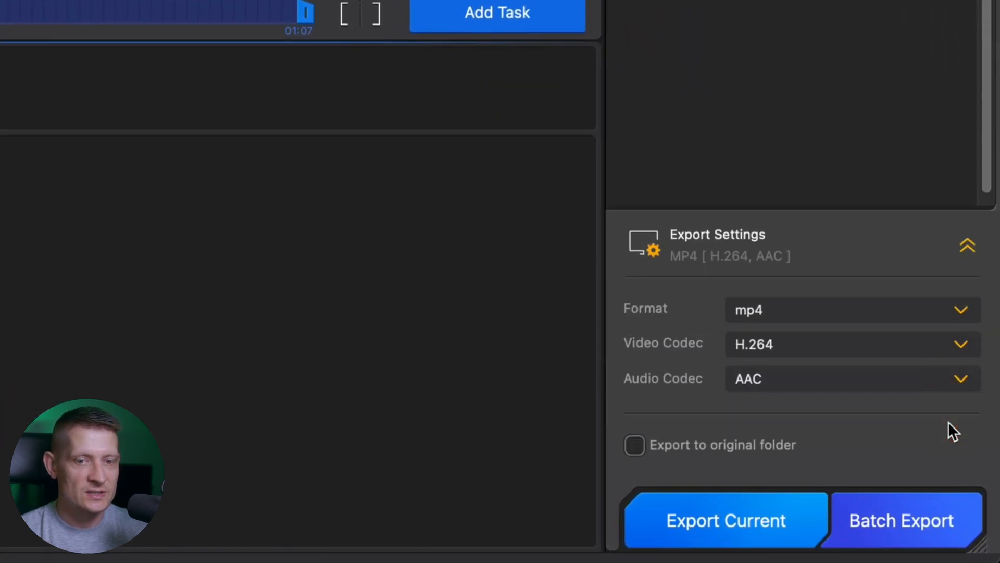
left_click(851, 309)
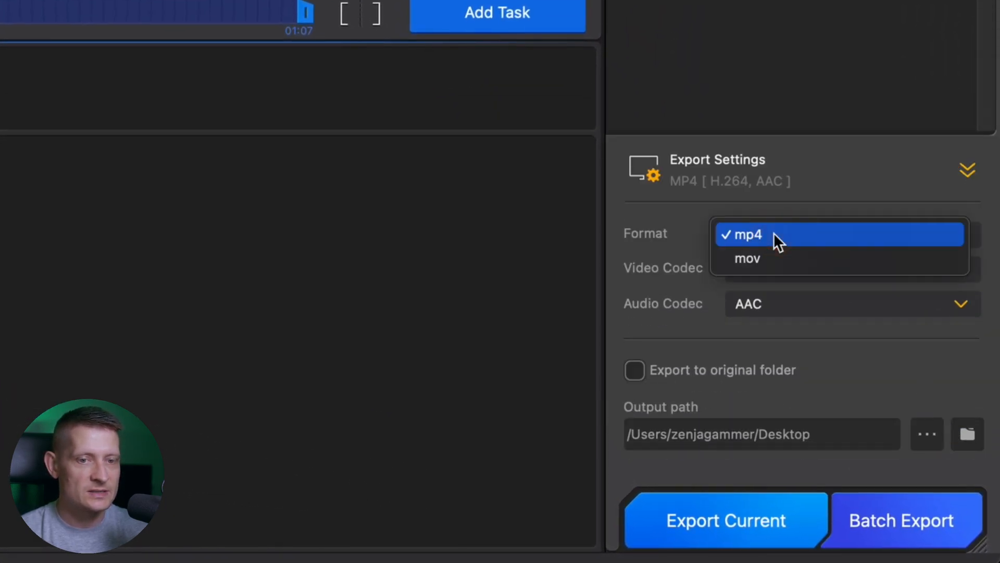
mouse_move(774, 258)
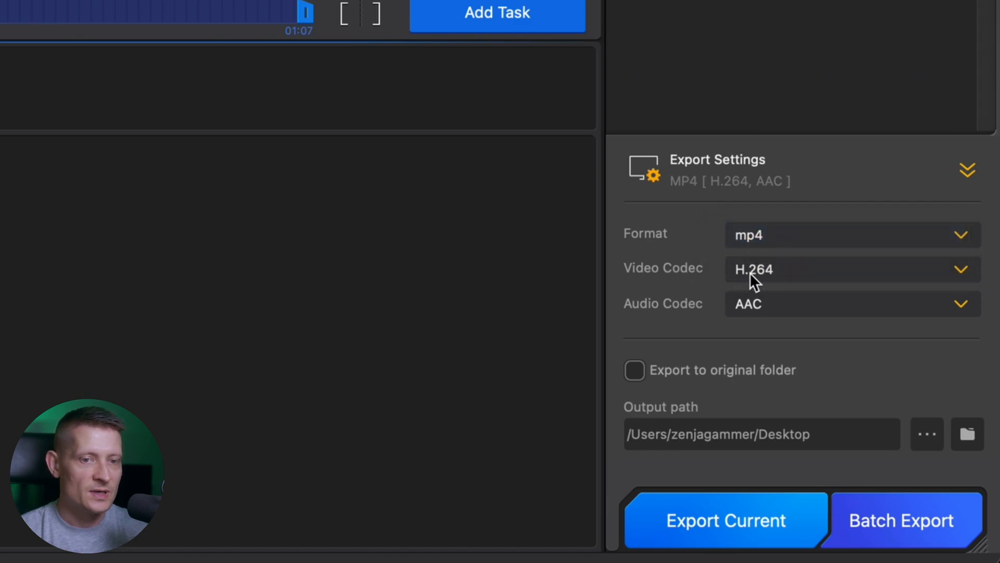
left_click(851, 269)
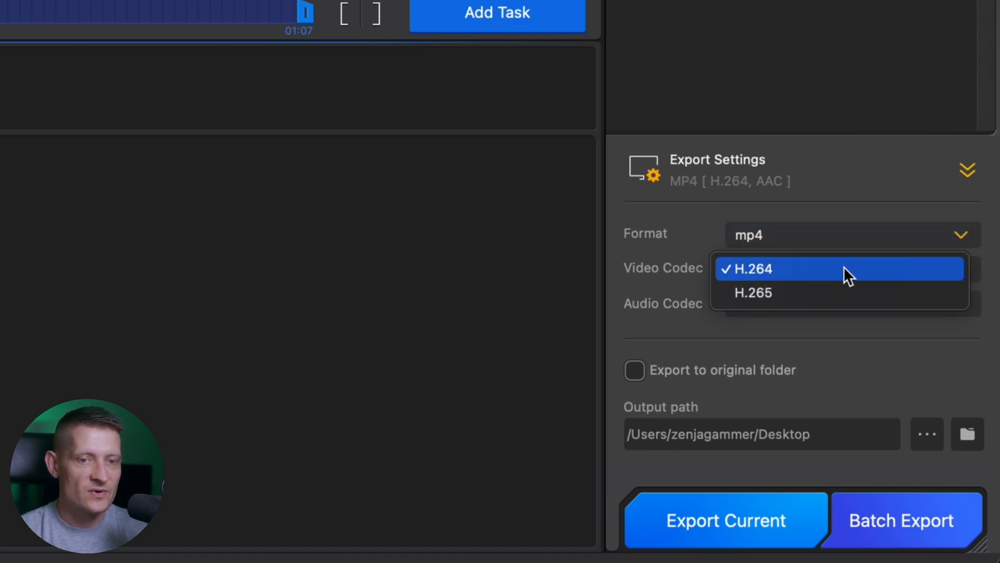
mouse_move(791, 300)
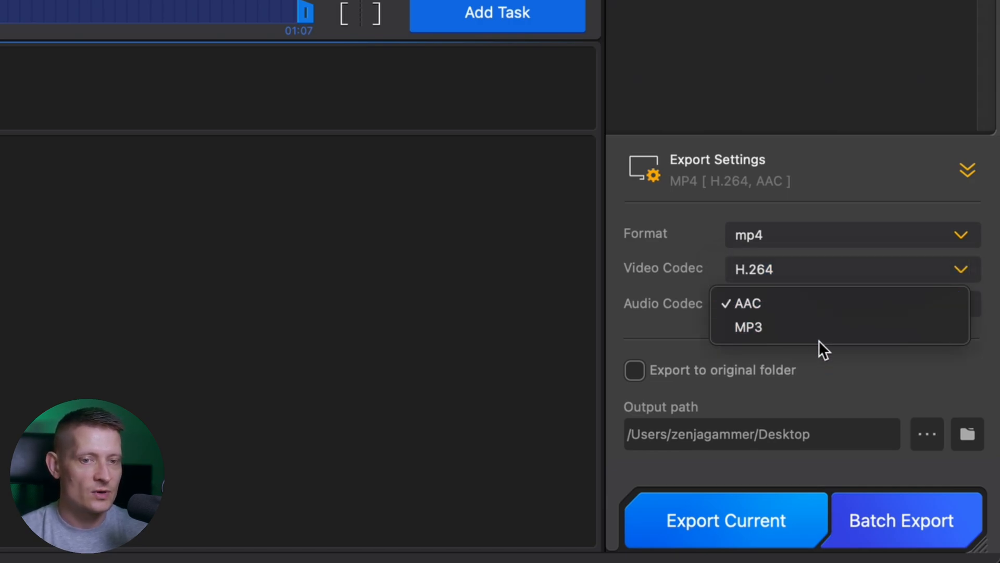
left_click(744, 303)
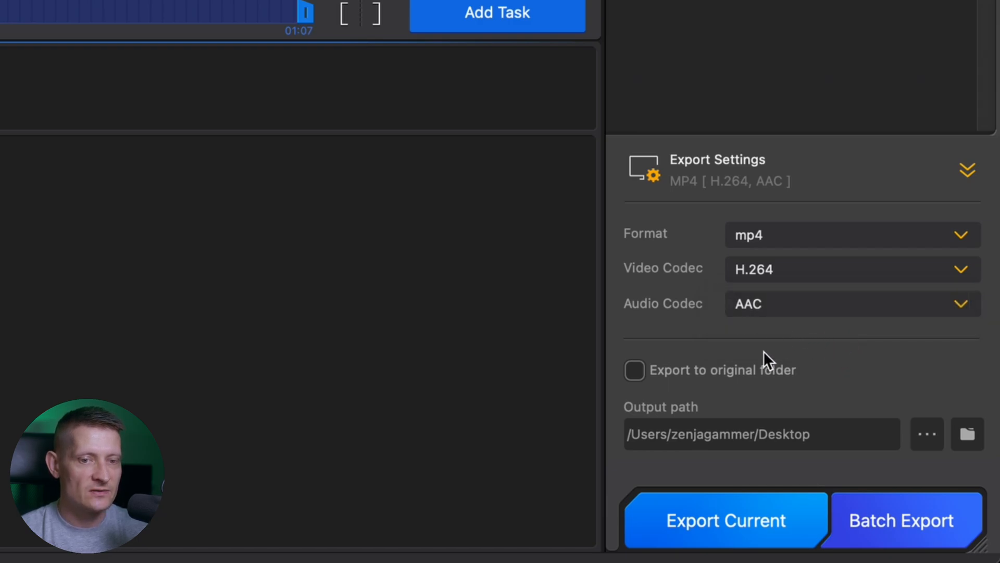
mouse_move(797, 255)
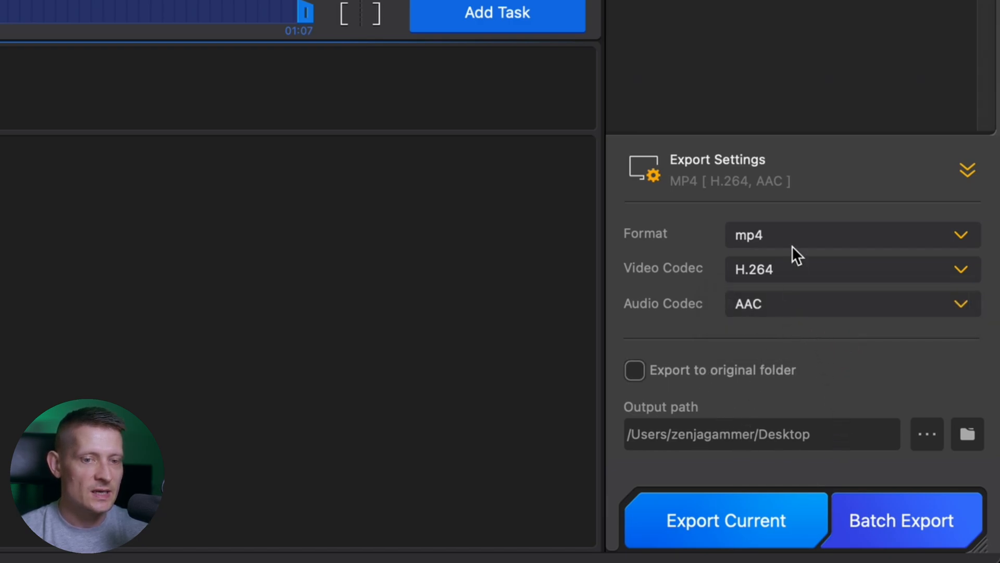
mouse_move(688, 530)
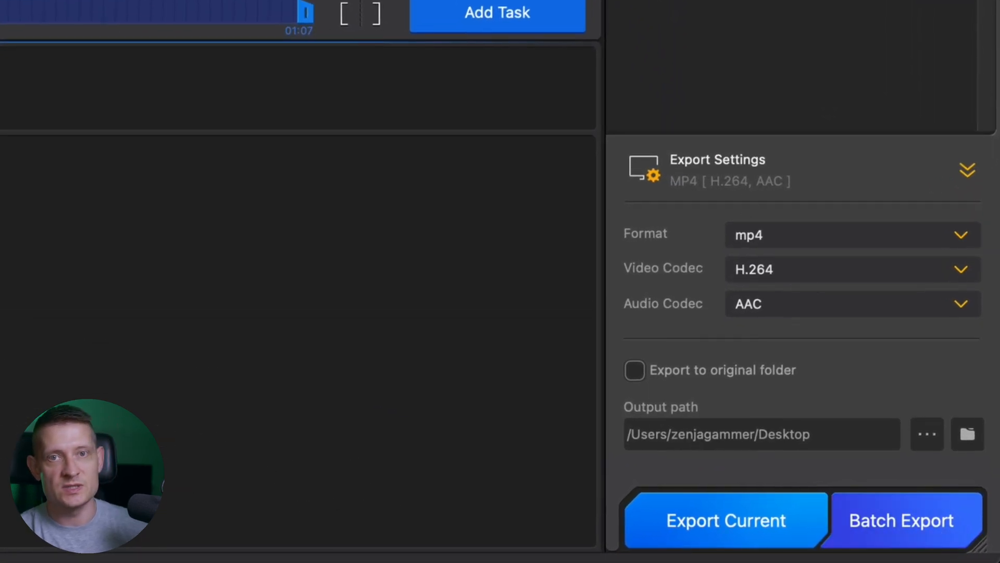
mouse_move(710, 465)
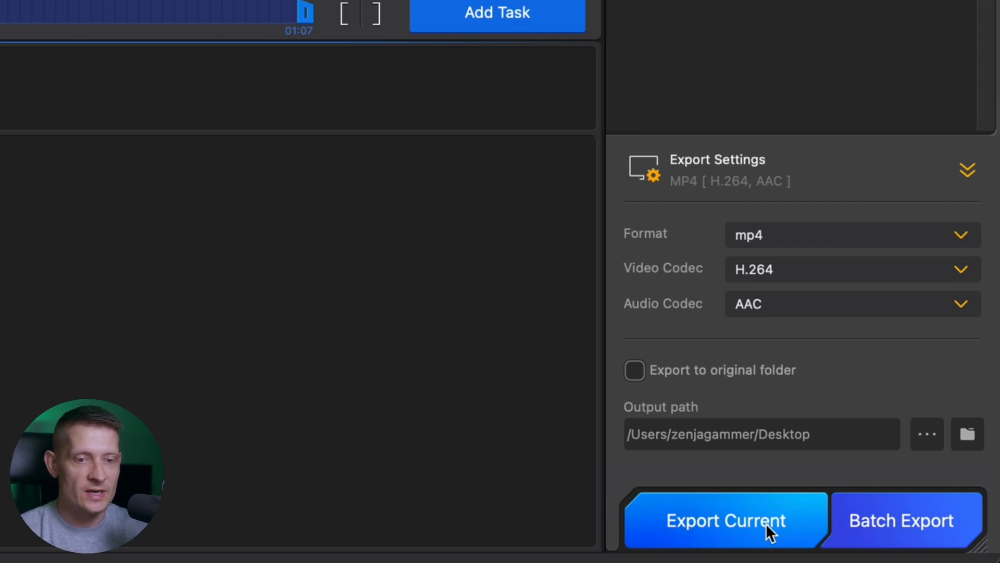
Step: Export the current video as a 3840×2160 4K MP4 at 24 FPS
left_click(726, 518)
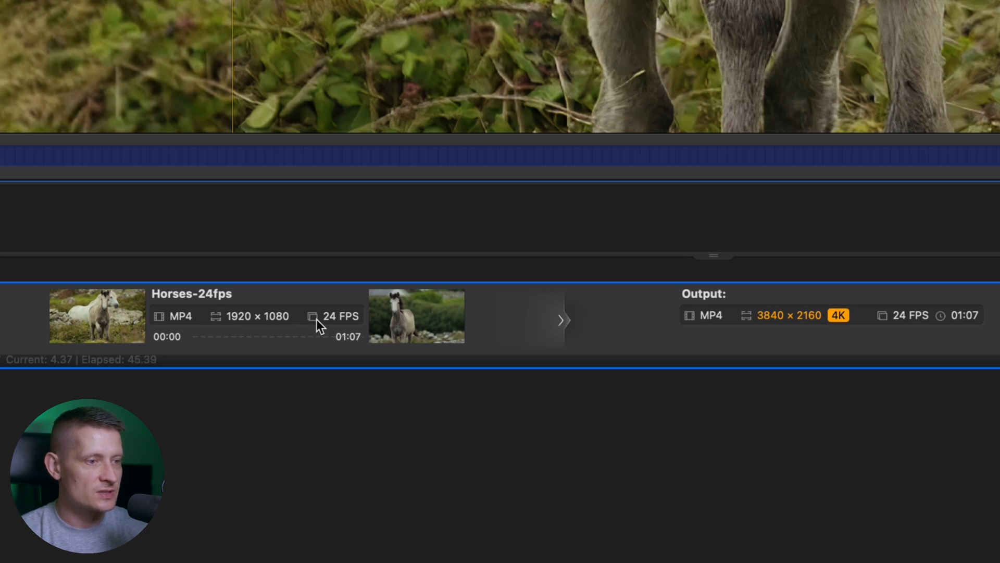
mouse_move(703, 339)
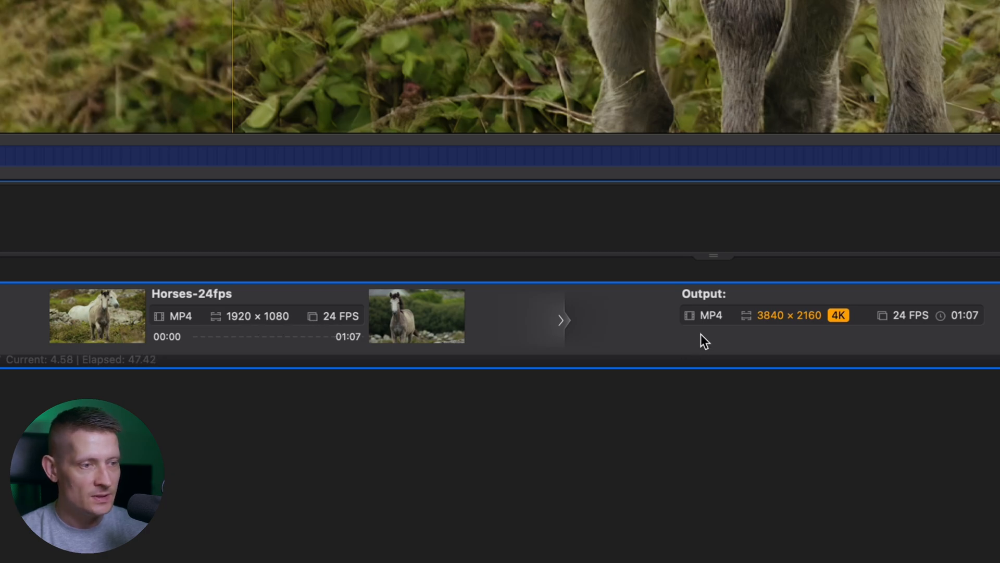
mouse_move(772, 323)
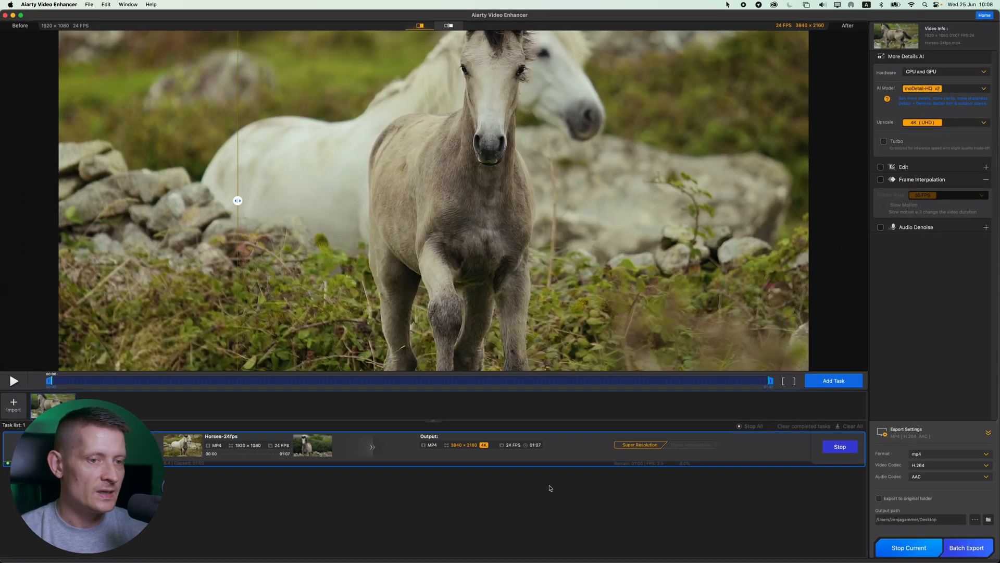
mouse_move(541, 487)
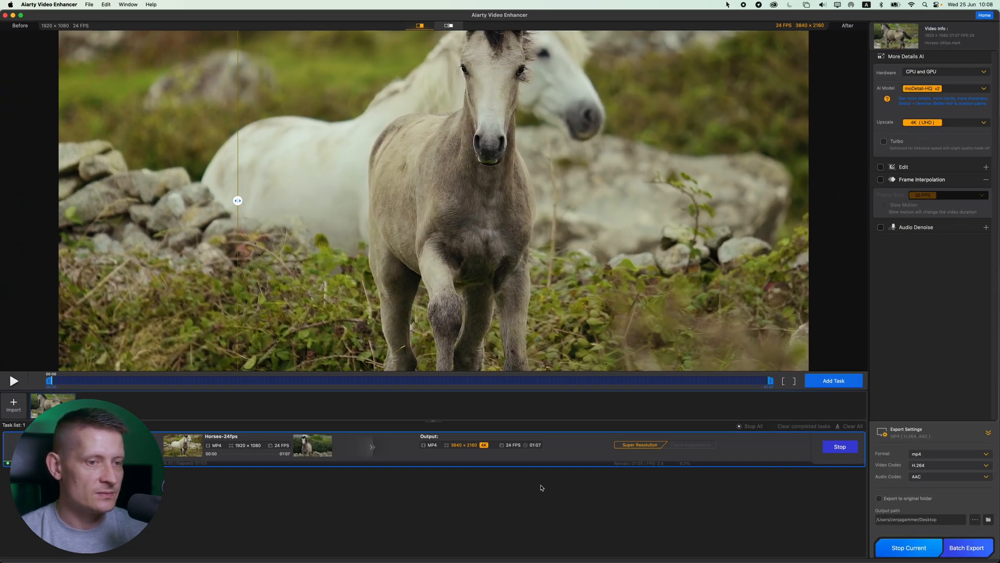
mouse_move(334, 472)
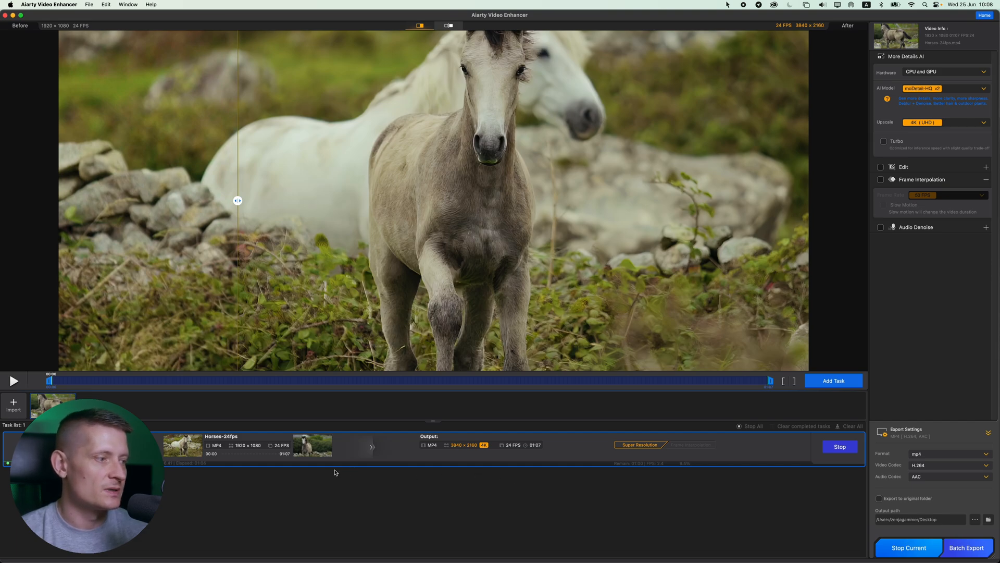
mouse_move(349, 493)
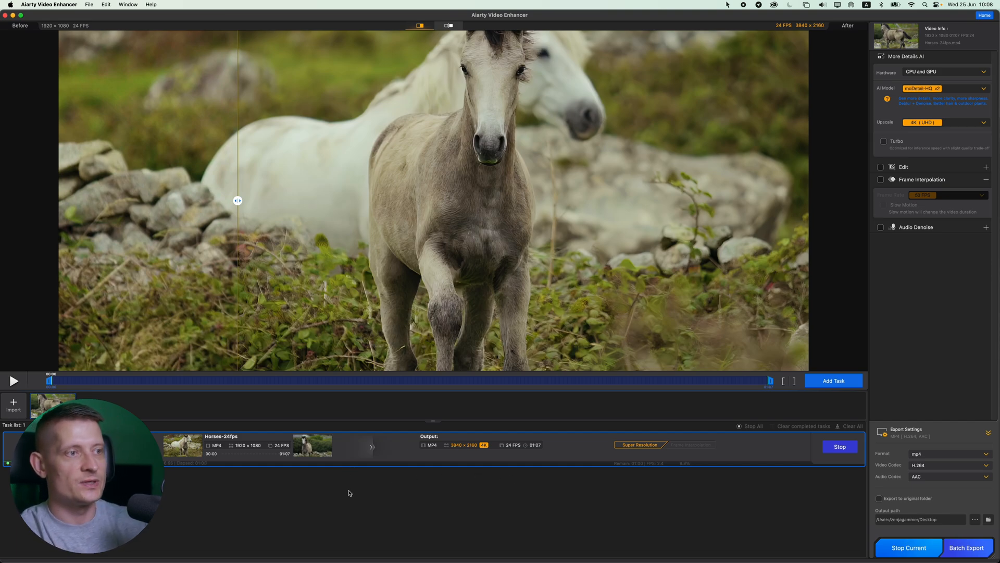